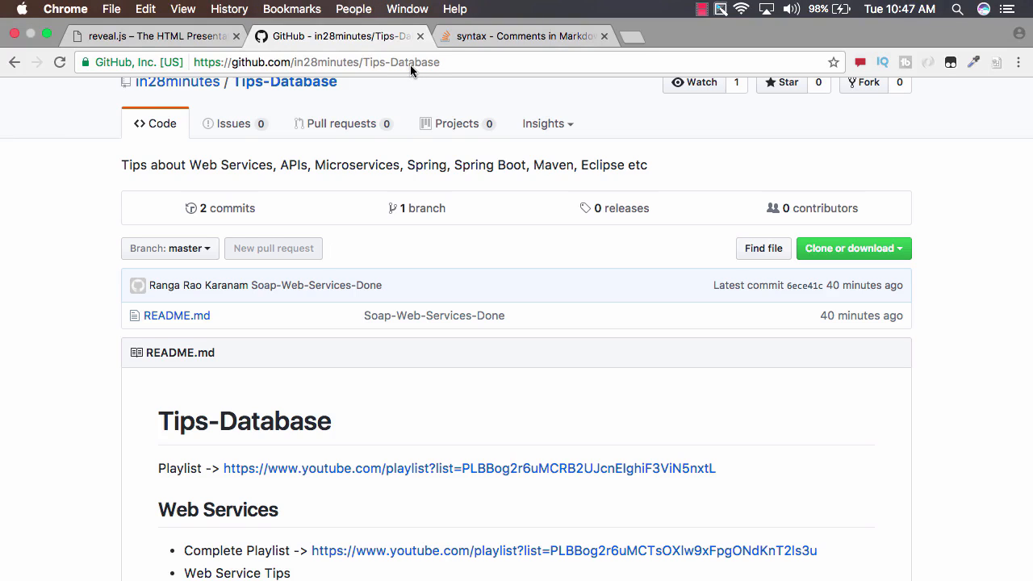
scroll(down, 3)
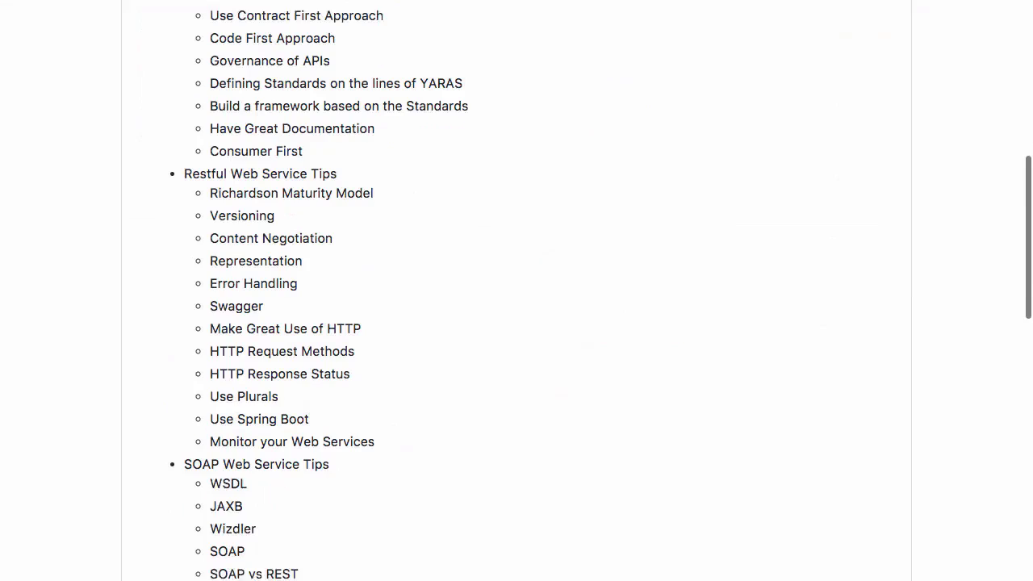
scroll(down, 3)
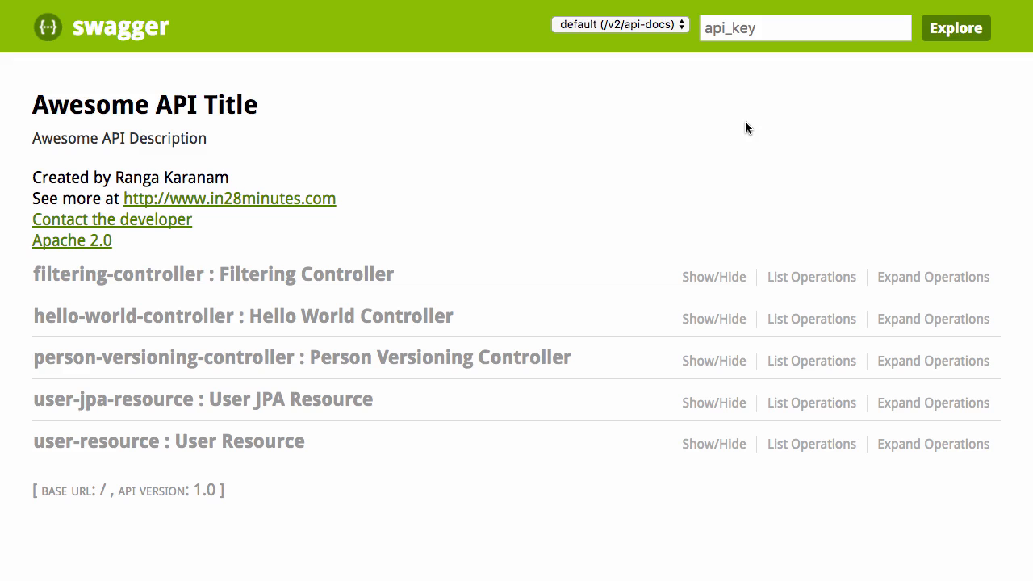
mouse_move(740, 151)
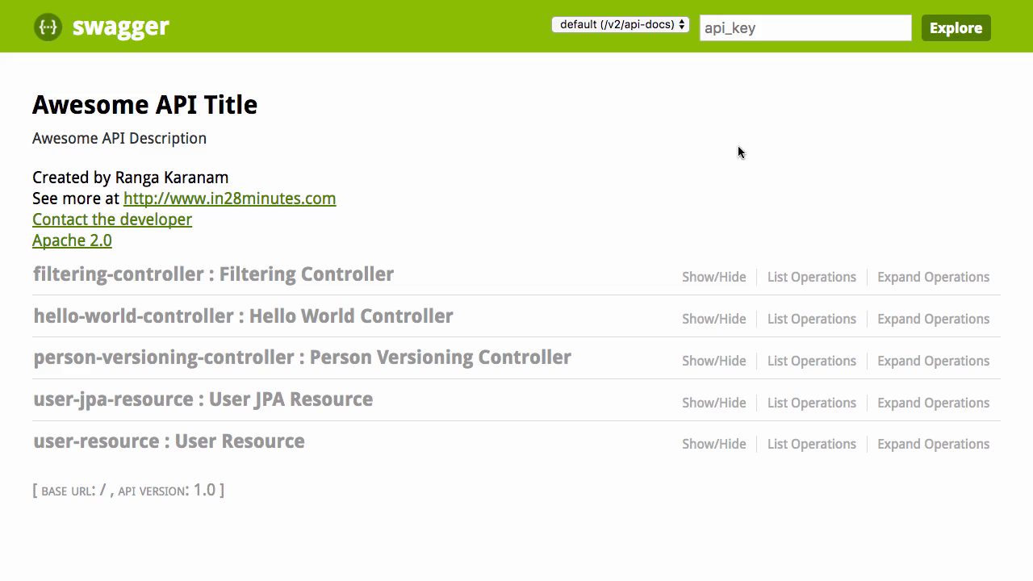
mouse_move(745, 162)
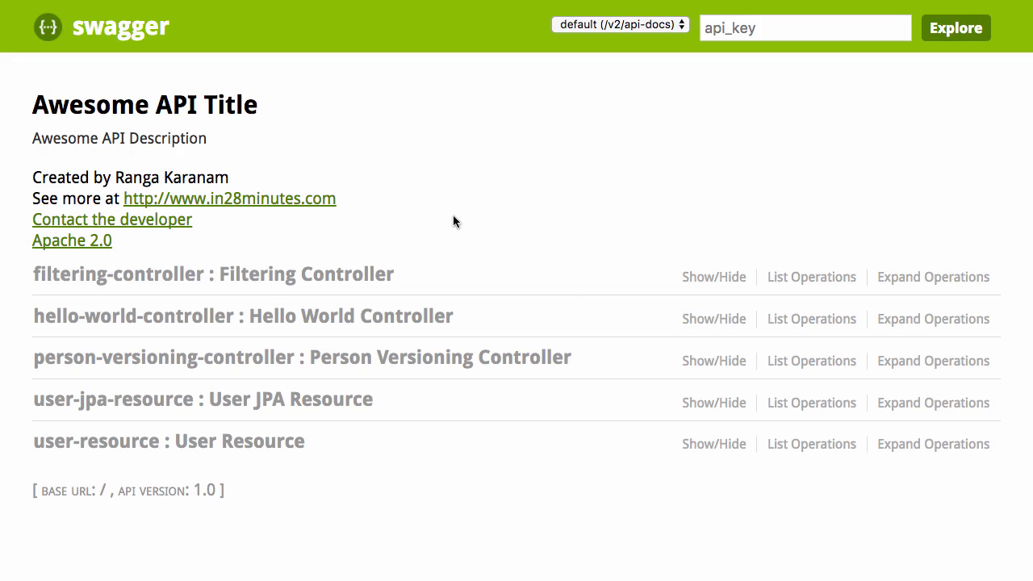
mouse_move(385, 177)
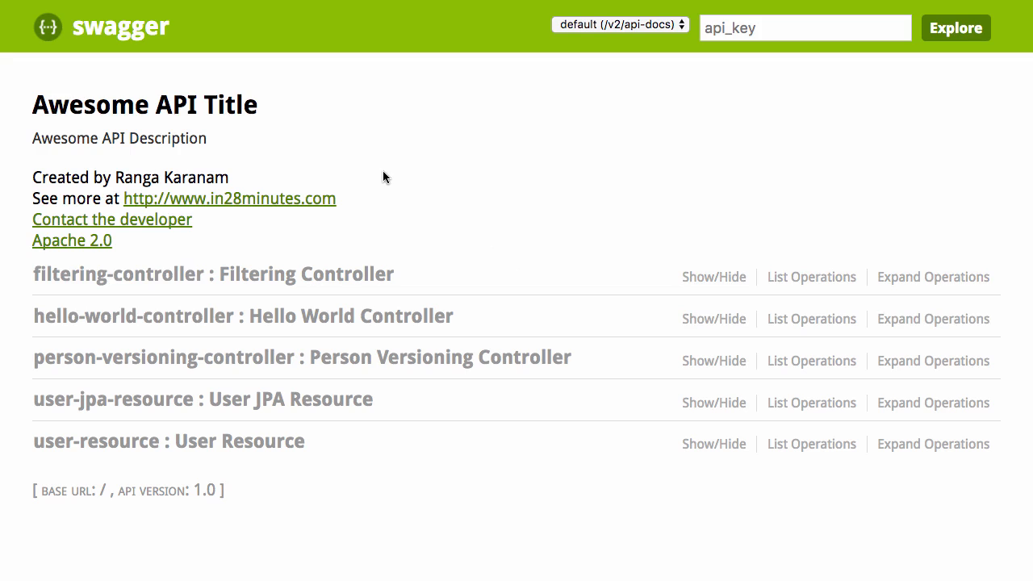
mouse_move(408, 167)
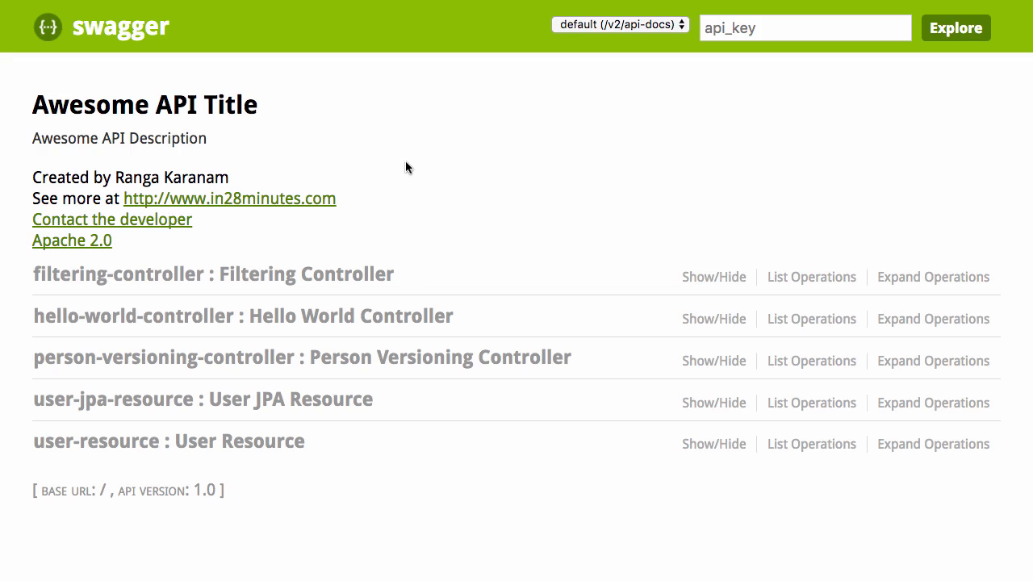
mouse_move(408, 162)
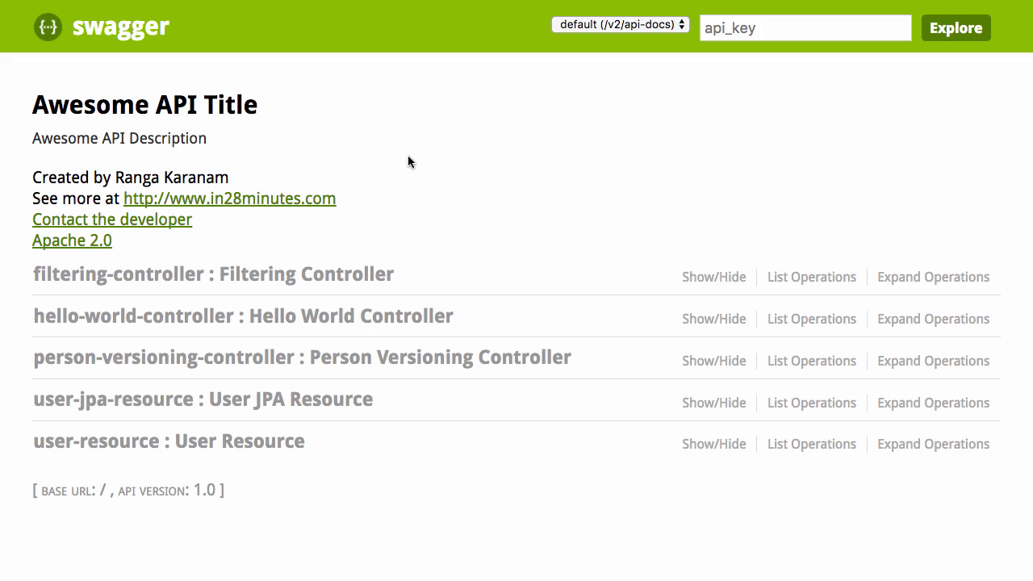
mouse_move(373, 78)
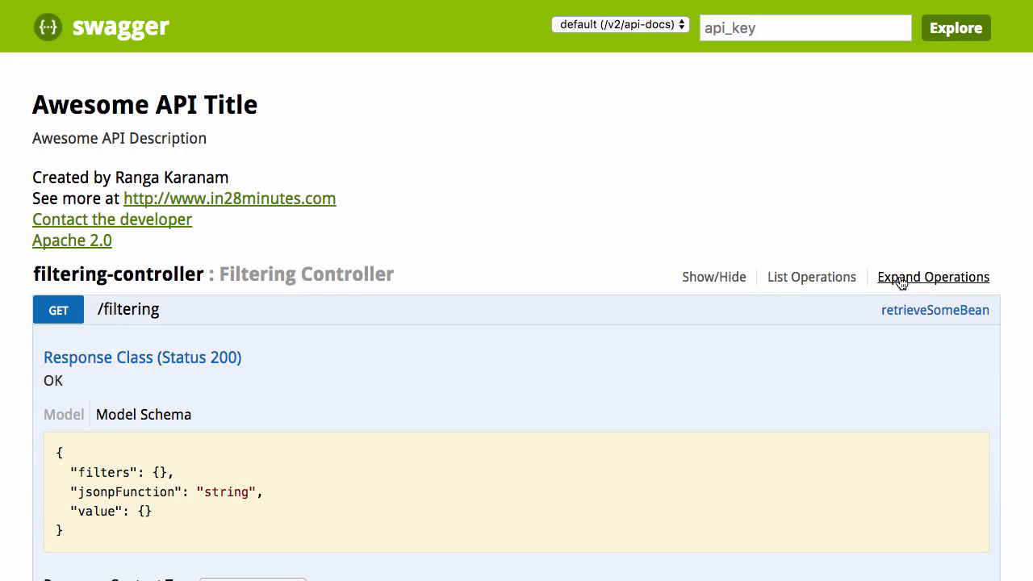
scroll(down, 3)
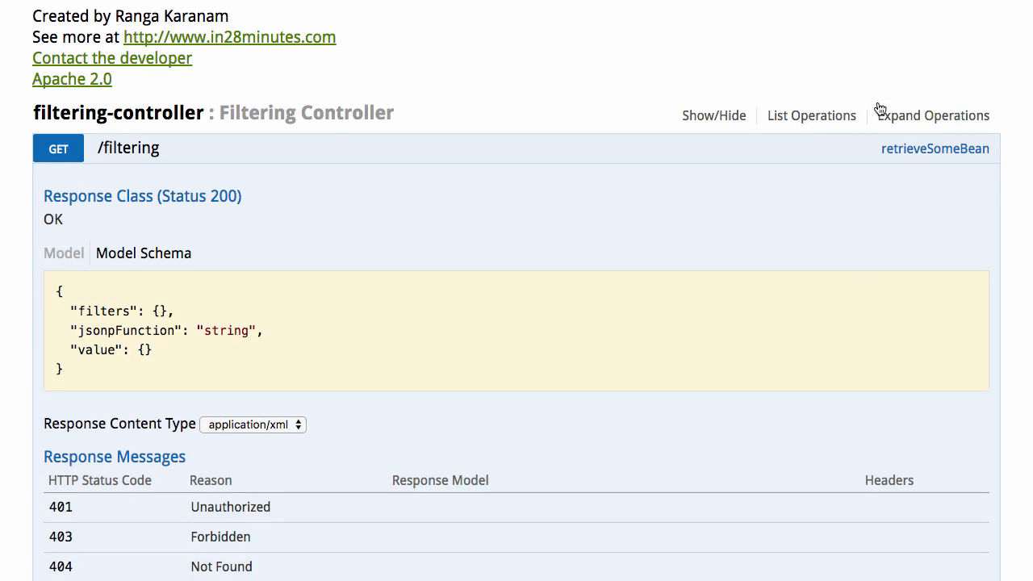
mouse_move(587, 211)
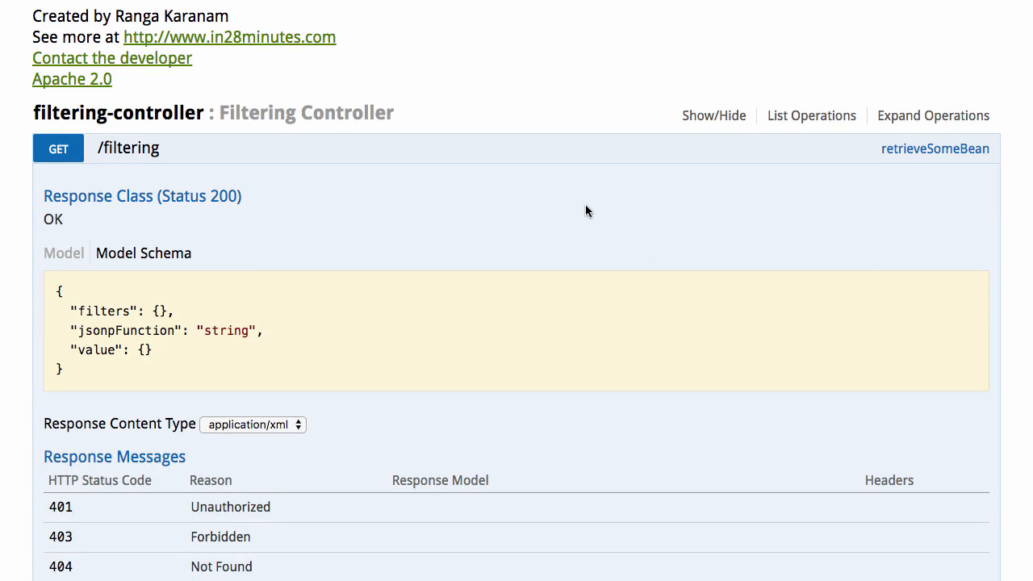
scroll(down, 3)
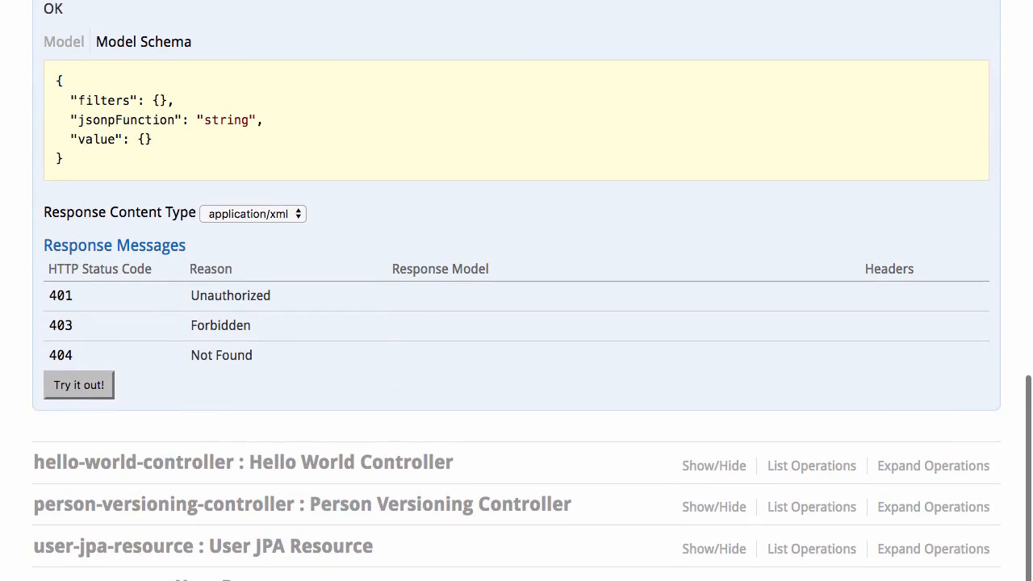